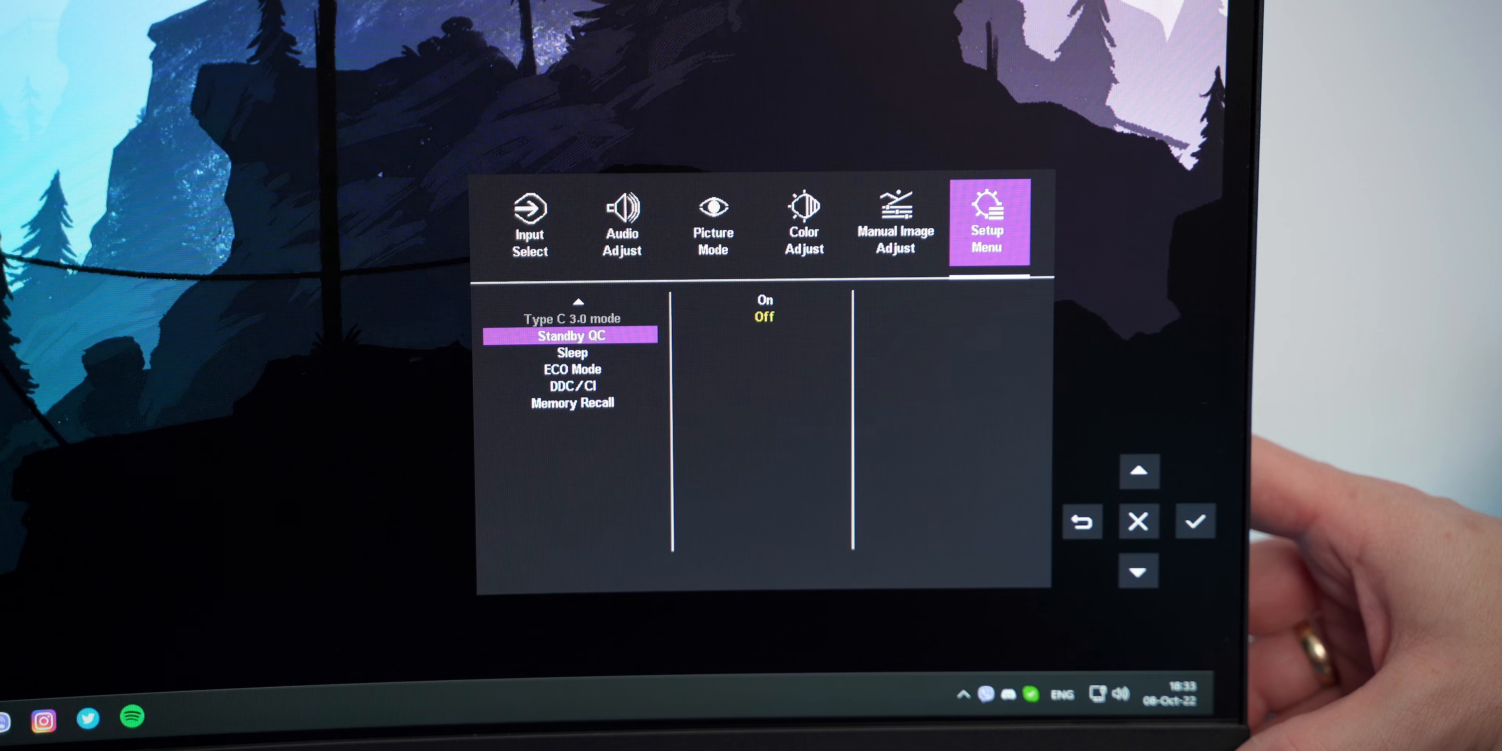
Step: Move the Setup Menu selection down to ECO Mode, currently set to Standard
{"action": "left_click", "coordinate": [1139, 572]}
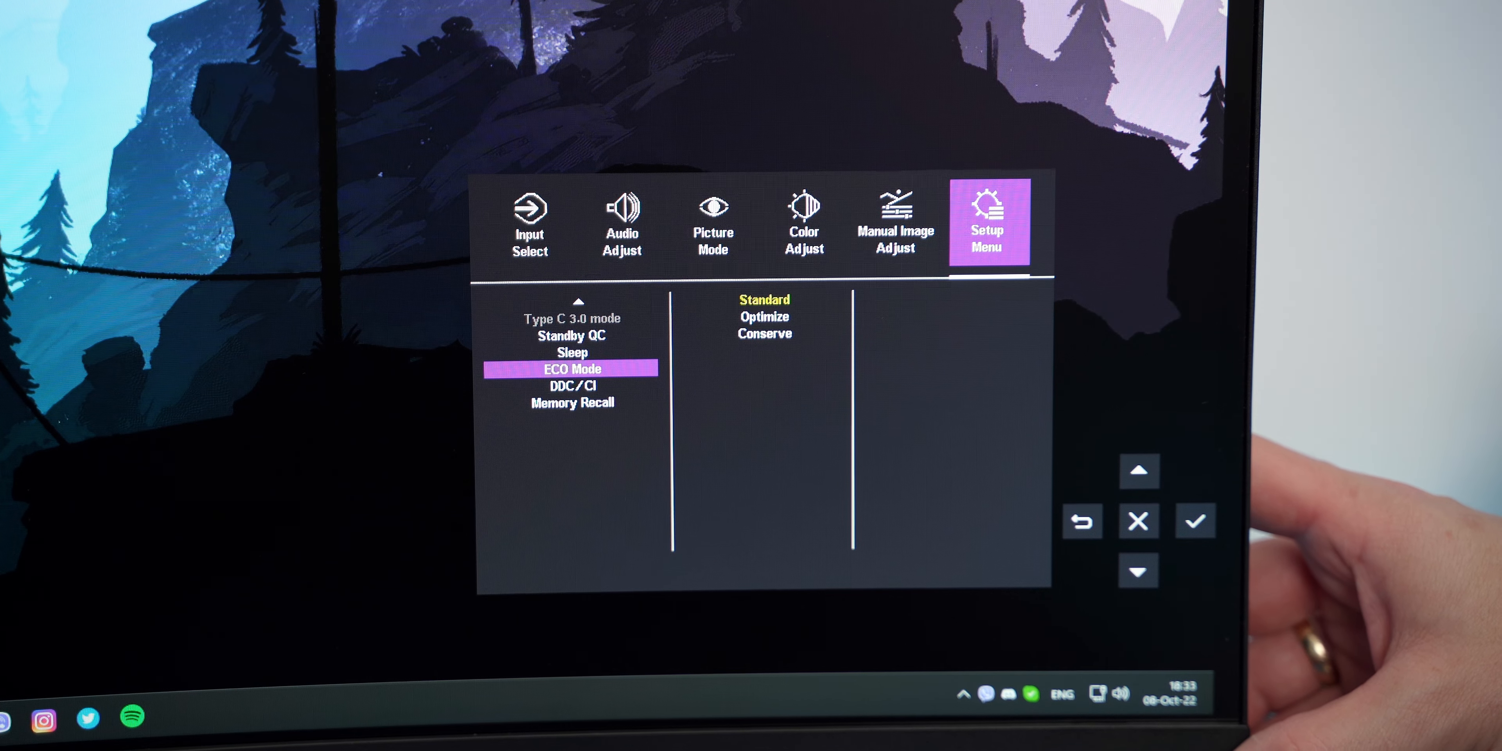